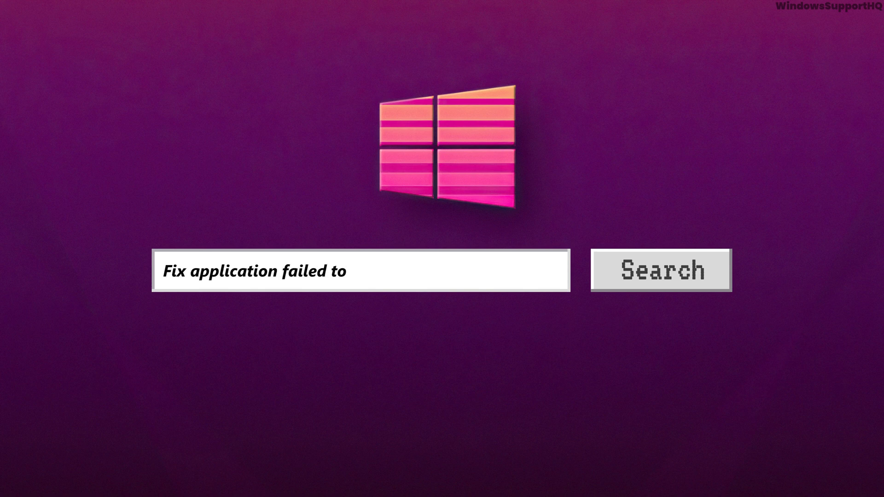
# Search Windows for appwiz.cpl to open Programs and Features listing 31 installed programs
pyautogui.write('start error in Windows 11')
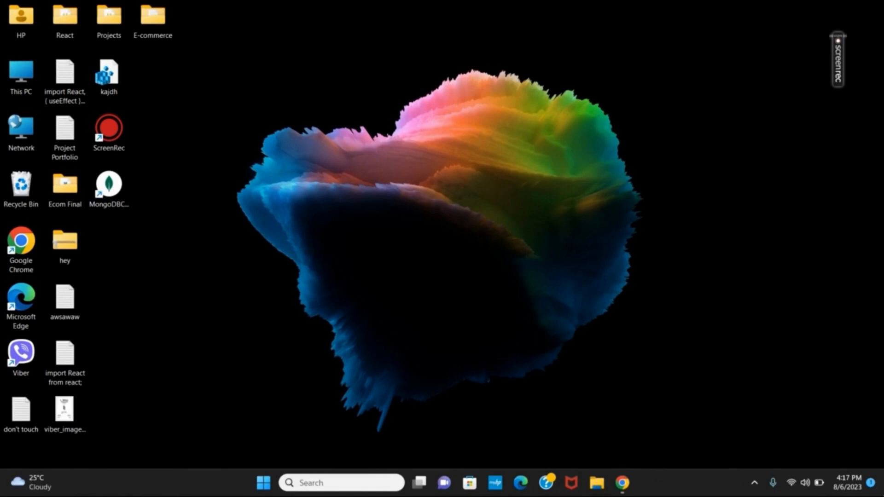
pyautogui.moveTo(623, 483)
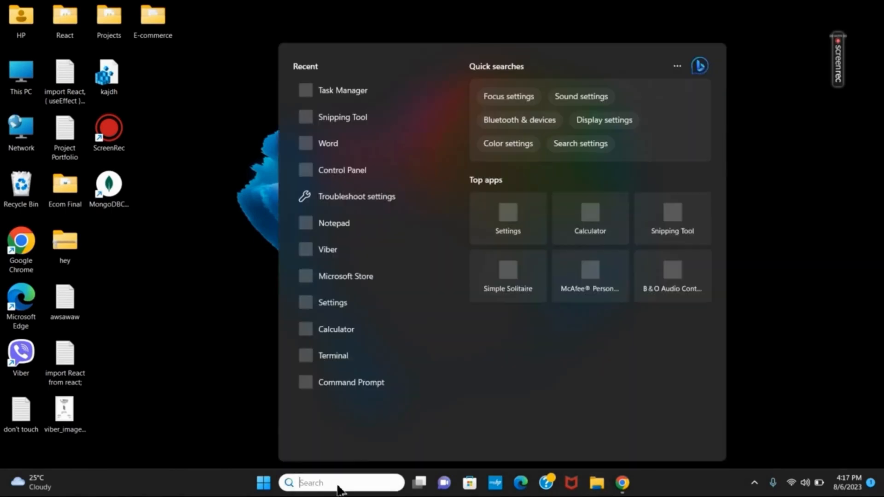
pyautogui.write('app')
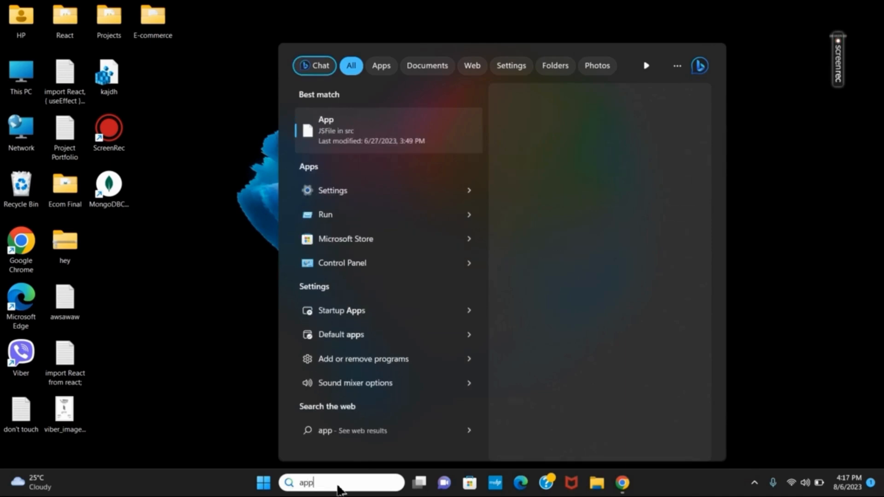
pyautogui.write('q')
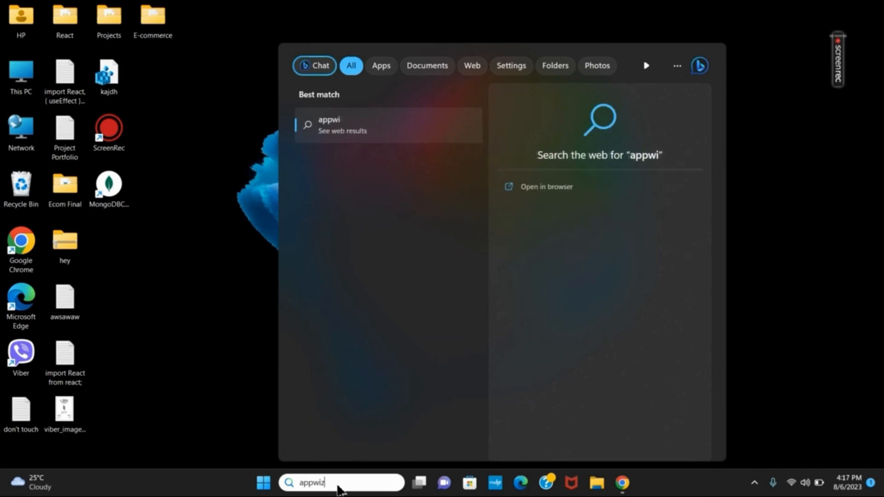
pyautogui.write('z.')
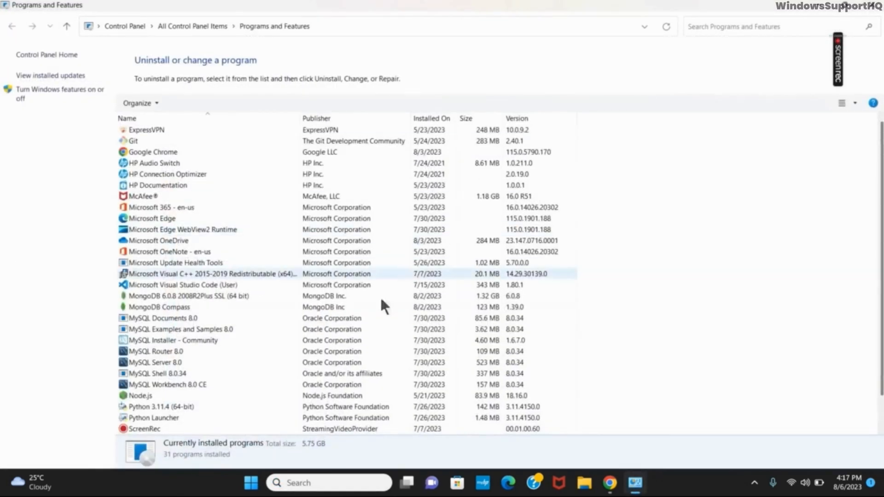
pyautogui.moveTo(252, 281)
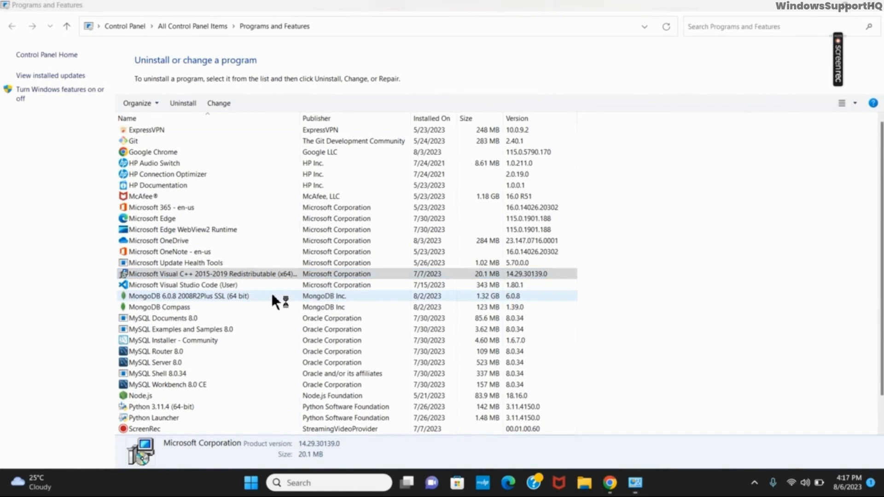
# Open the Modify Setup for Microsoft Visual C++ 2015-2019 Redistributable (x64)
pyautogui.doubleClick(211, 274)
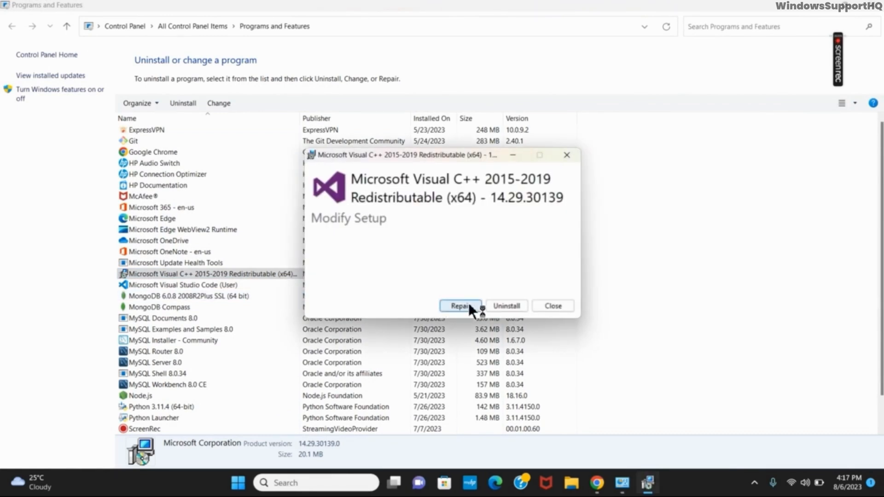
pyautogui.moveTo(626, 347)
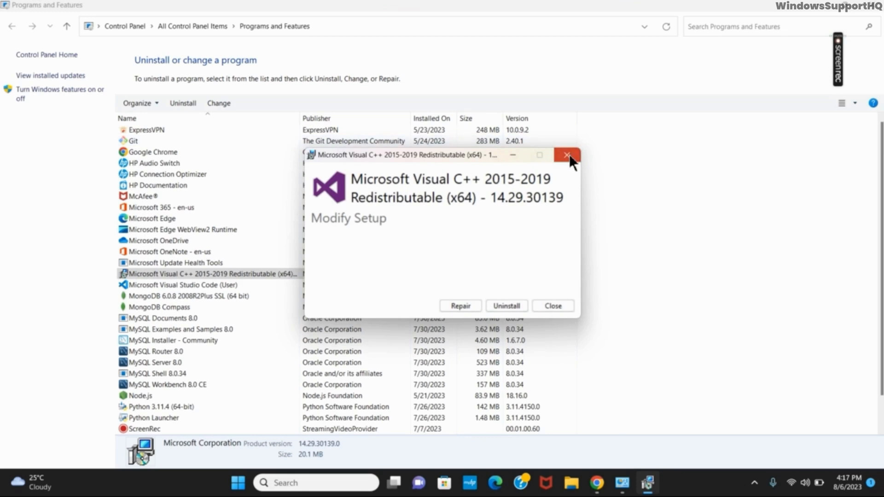
# Close the Visual C++ Redistributable Modify Setup window and confirm the cancellation
pyautogui.click(568, 155)
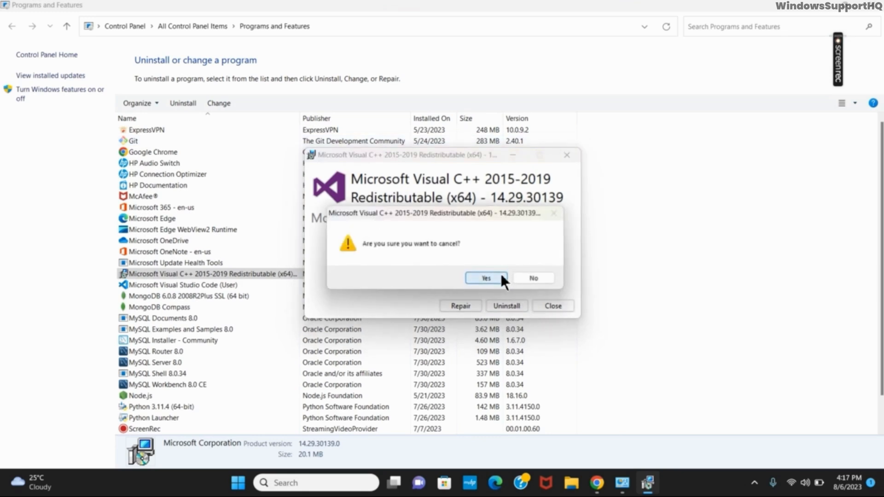
pyautogui.click(483, 278)
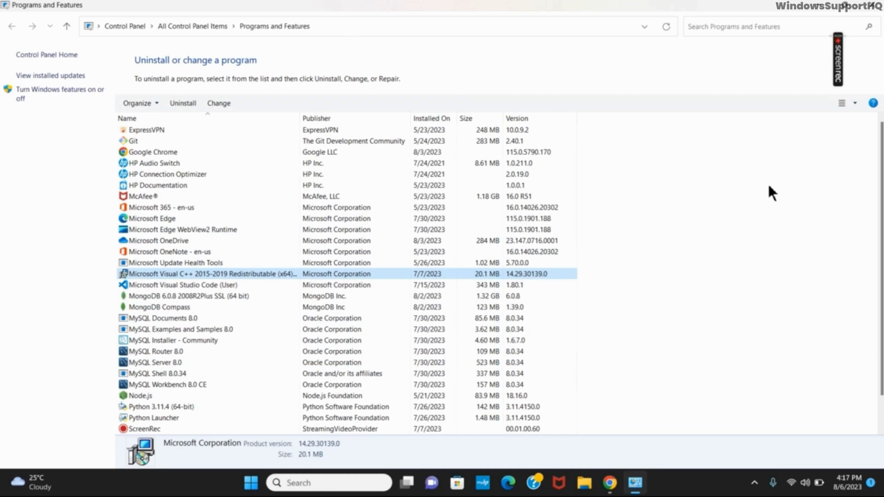
pyautogui.moveTo(642, 317)
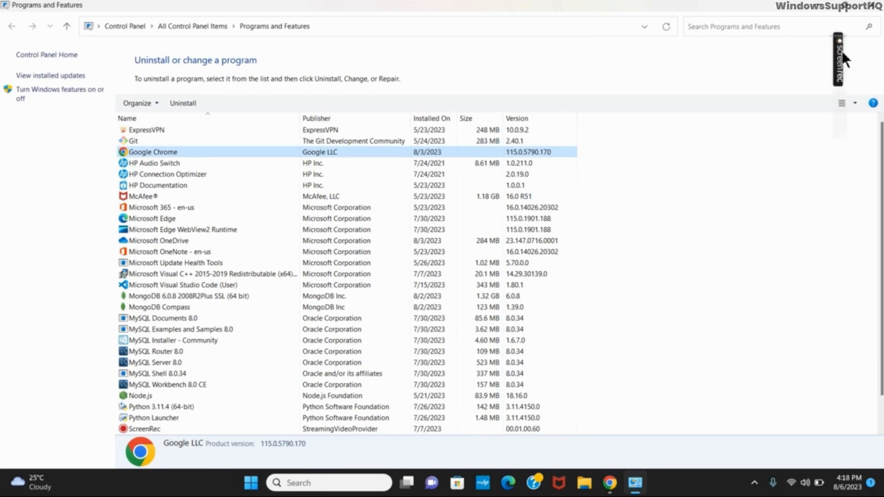
pyautogui.moveTo(840, 62)
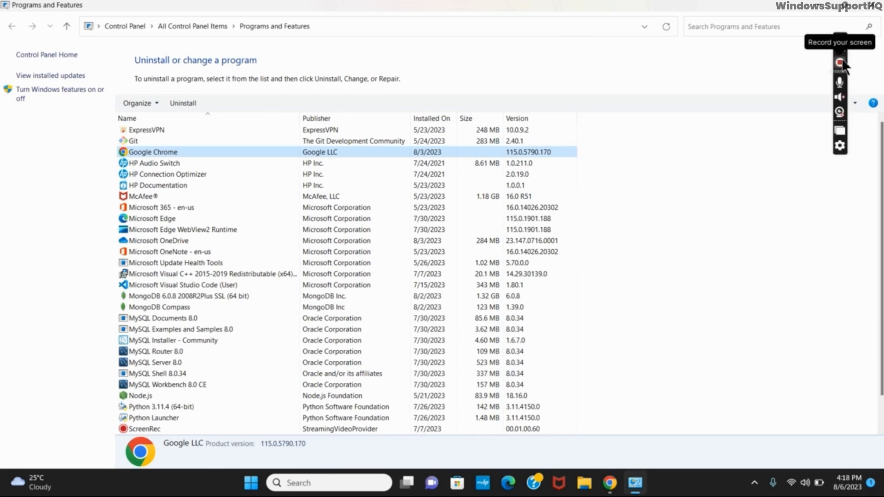